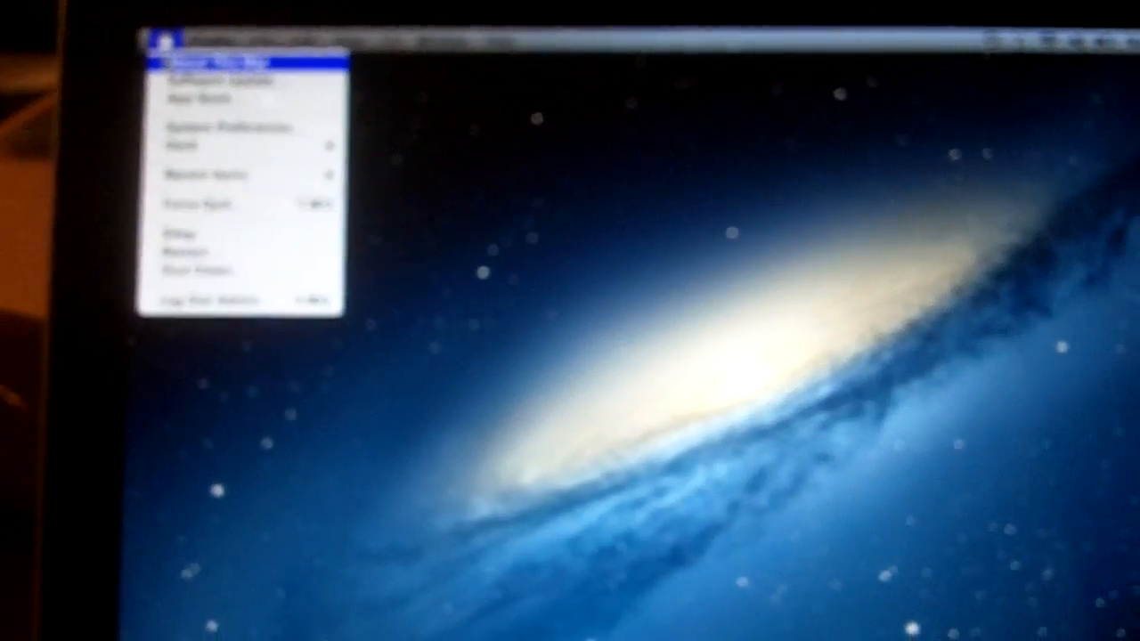
- Show the 16 GB MacBook Pro's Storage tab: 562.72 GB free of 749.16 GB
{"action": "left_click", "coordinate": [214, 60]}
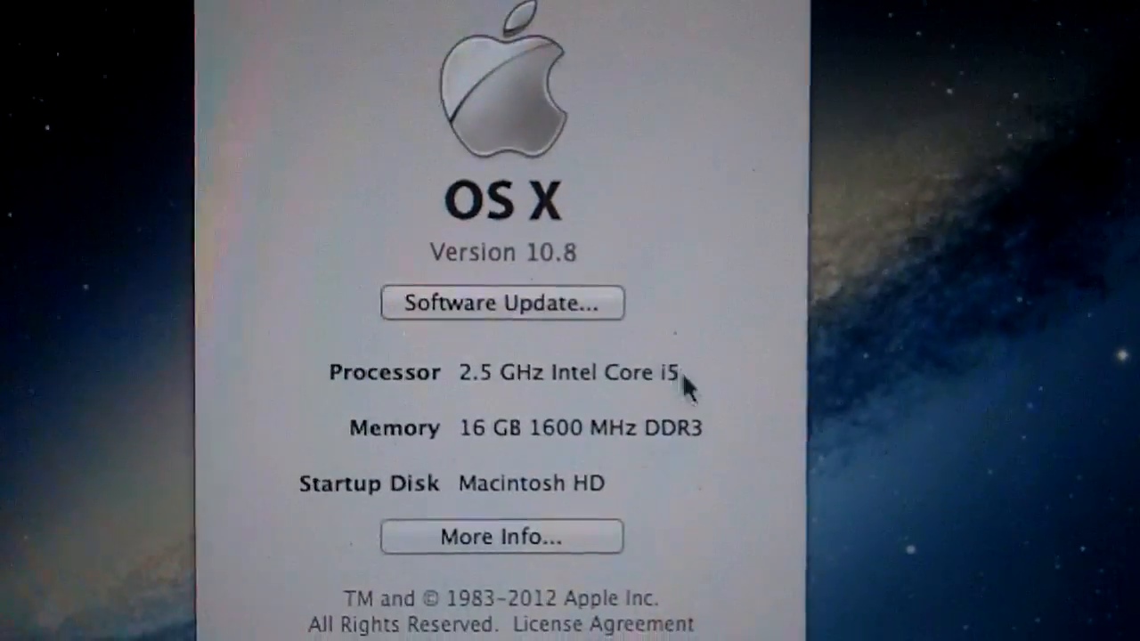
{"action": "left_click", "coordinate": [501, 536]}
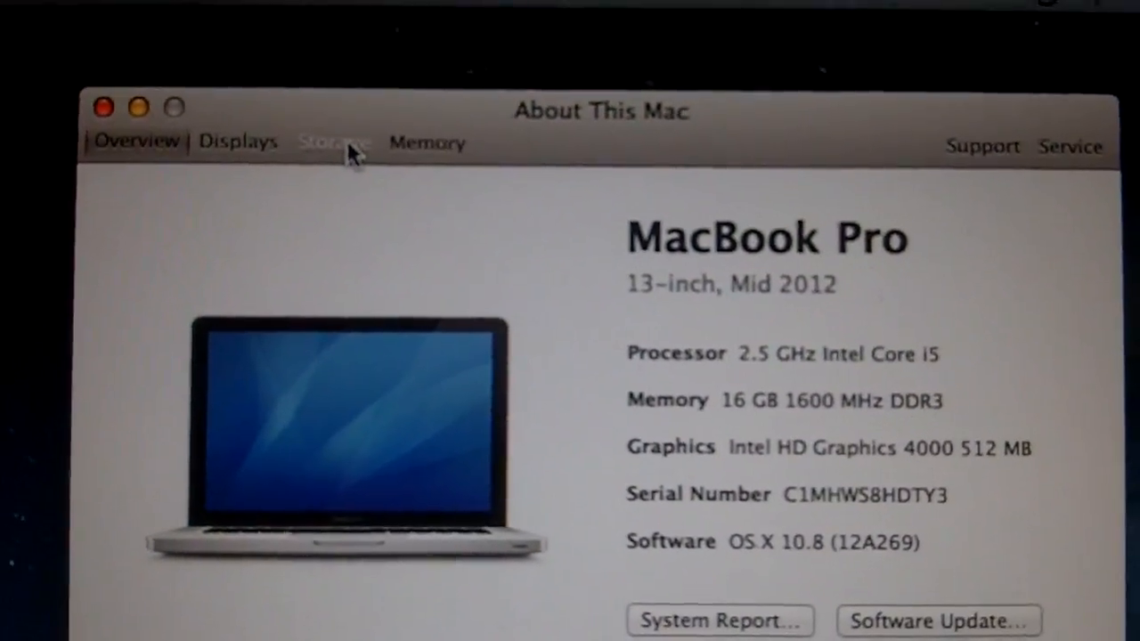
{"action": "left_click", "coordinate": [334, 143]}
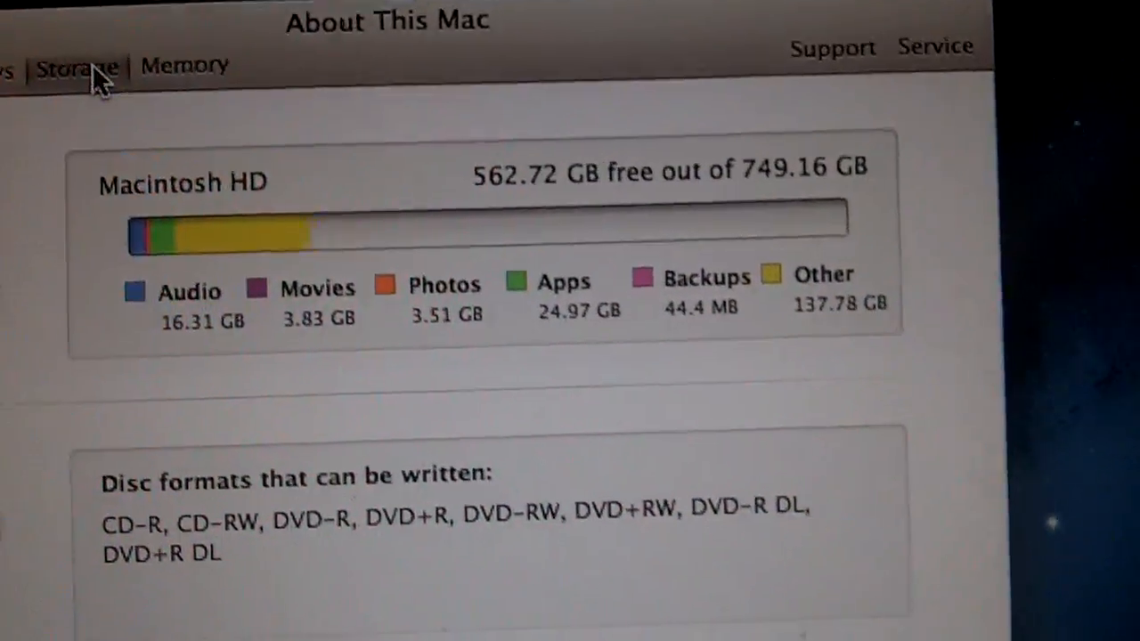
{"action": "left_click", "coordinate": [185, 65]}
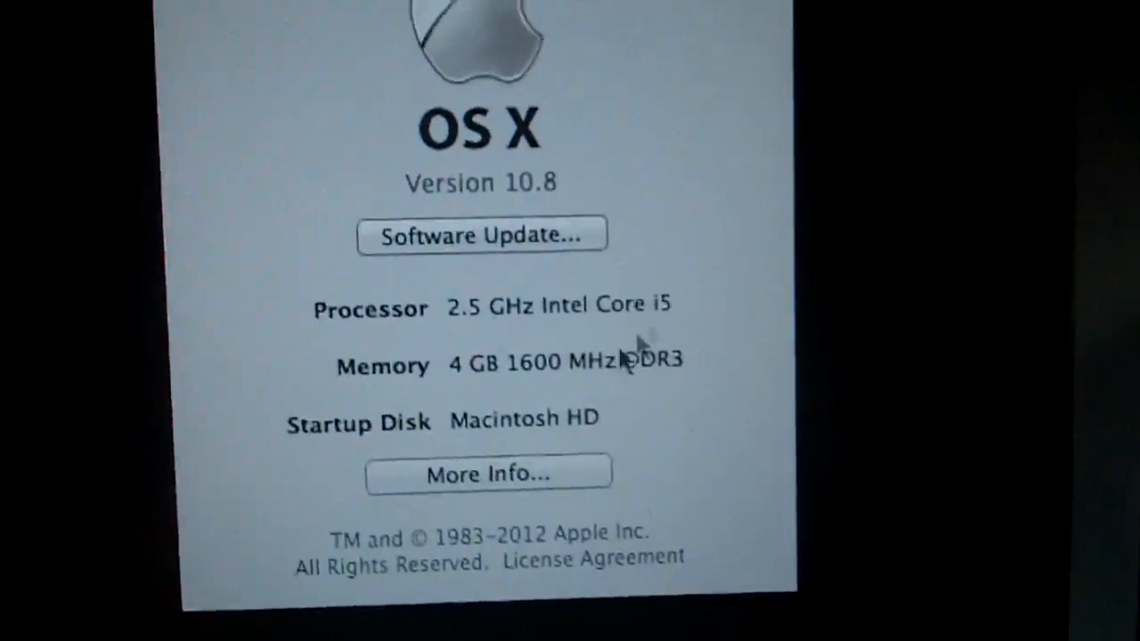
- Open More Info and the Storage tab on the 4 GB MacBook Pro
{"action": "left_click", "coordinate": [487, 473]}
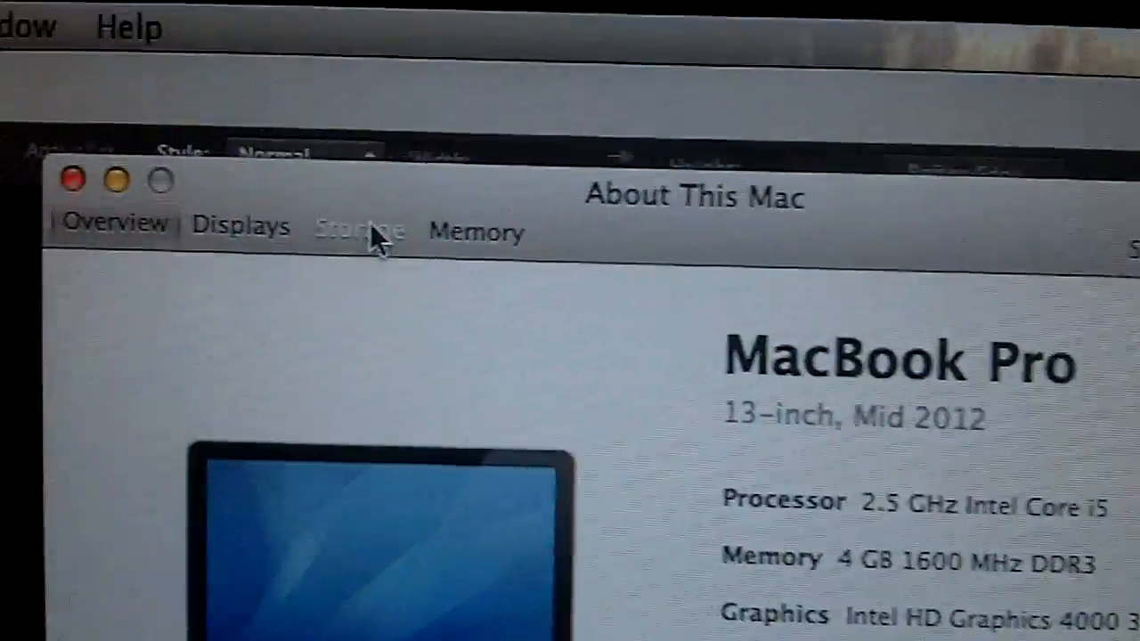
{"action": "left_click", "coordinate": [356, 225]}
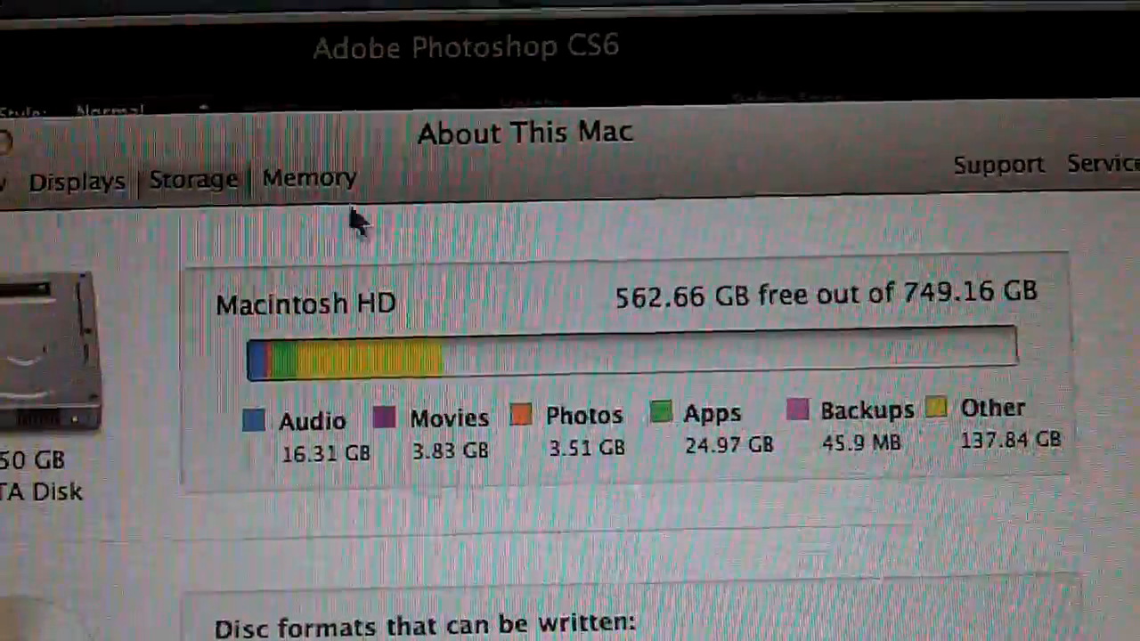
- Compare Storage and Memory tabs, ending on the 4 GB Mac's two 2 GB modules
{"action": "left_click", "coordinate": [309, 177]}
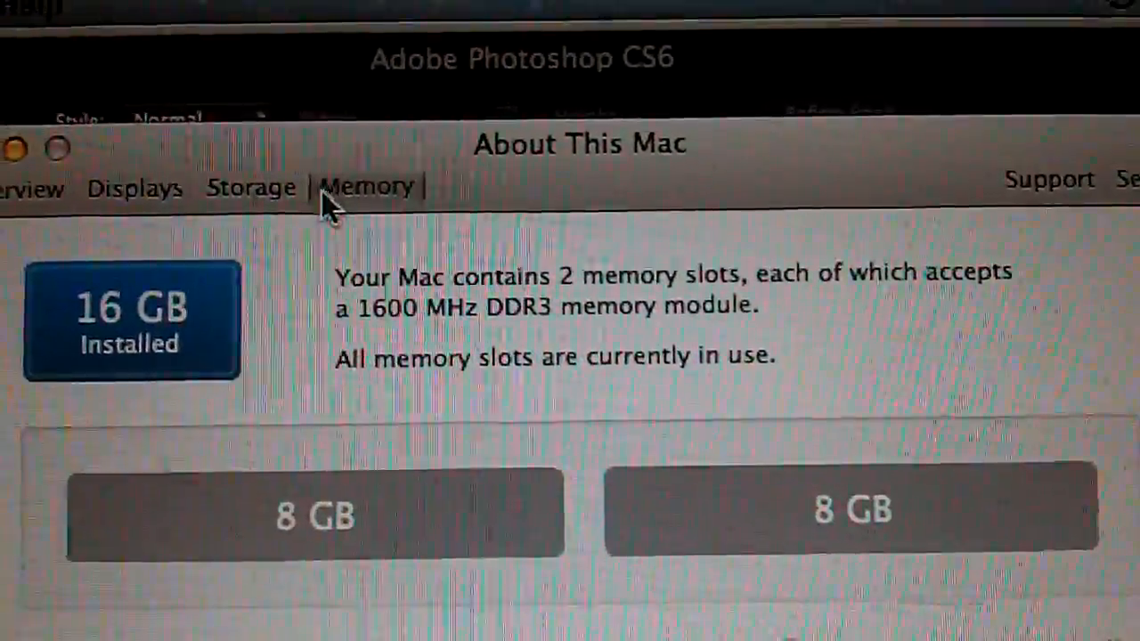
{"action": "left_click", "coordinate": [252, 186]}
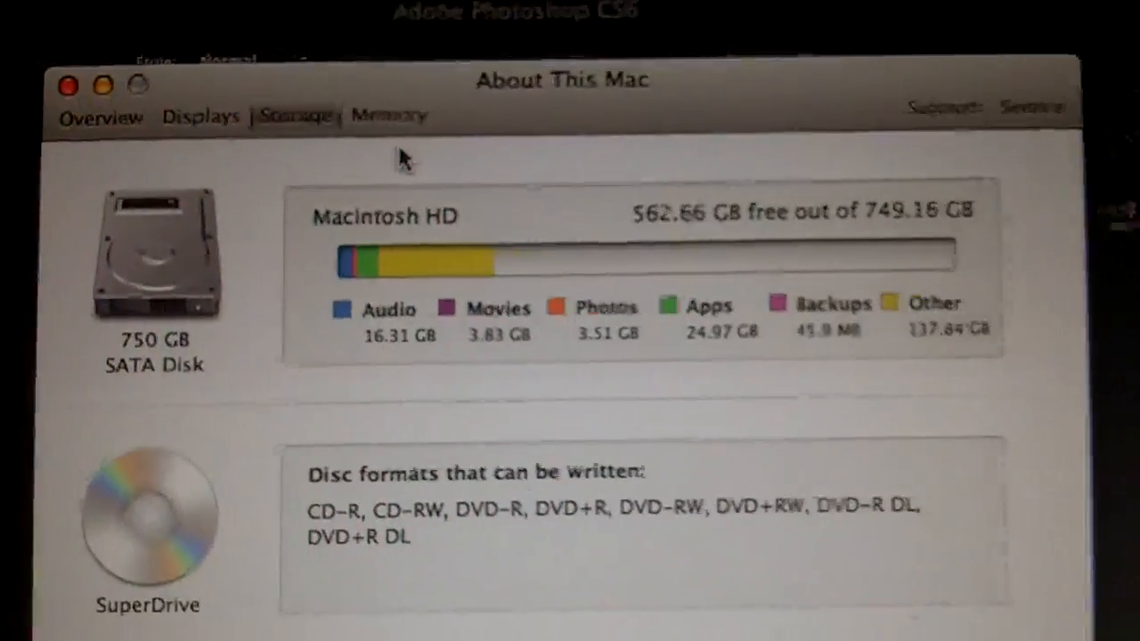
{"action": "left_click", "coordinate": [389, 114]}
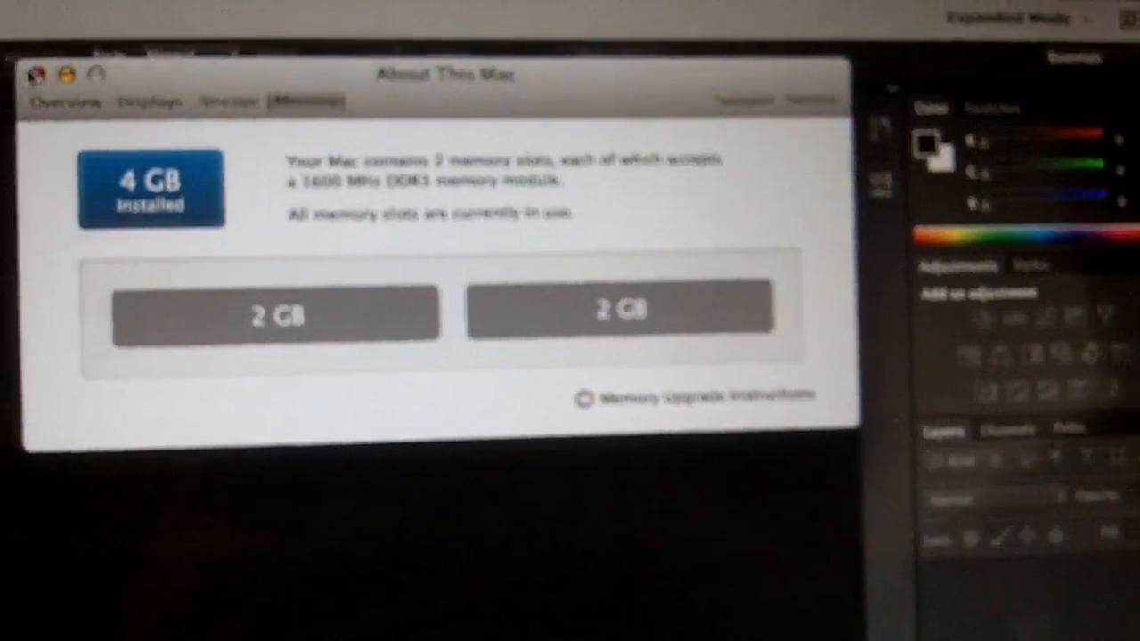